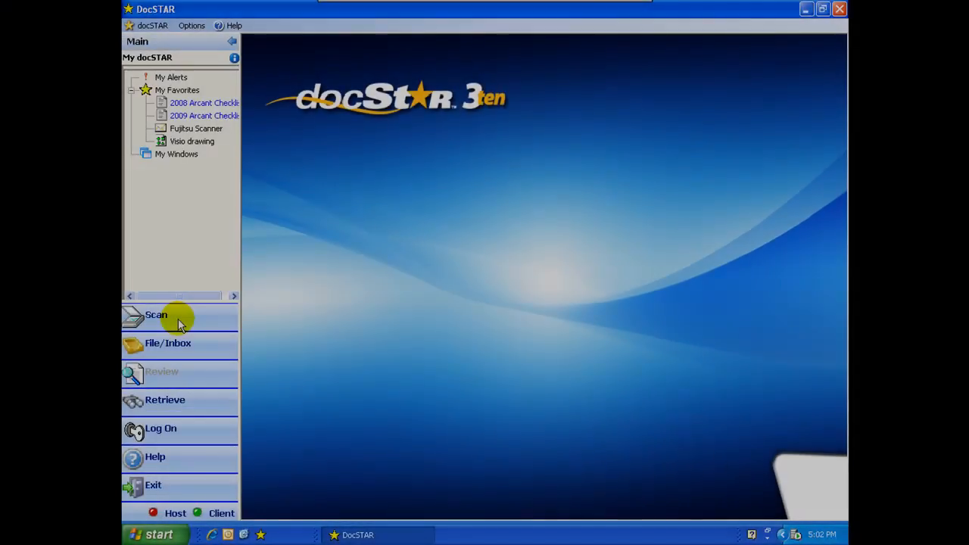
Scan the hotel receipt as a single page, declining more pages, and upload it to the inbox
left_click(156, 313)
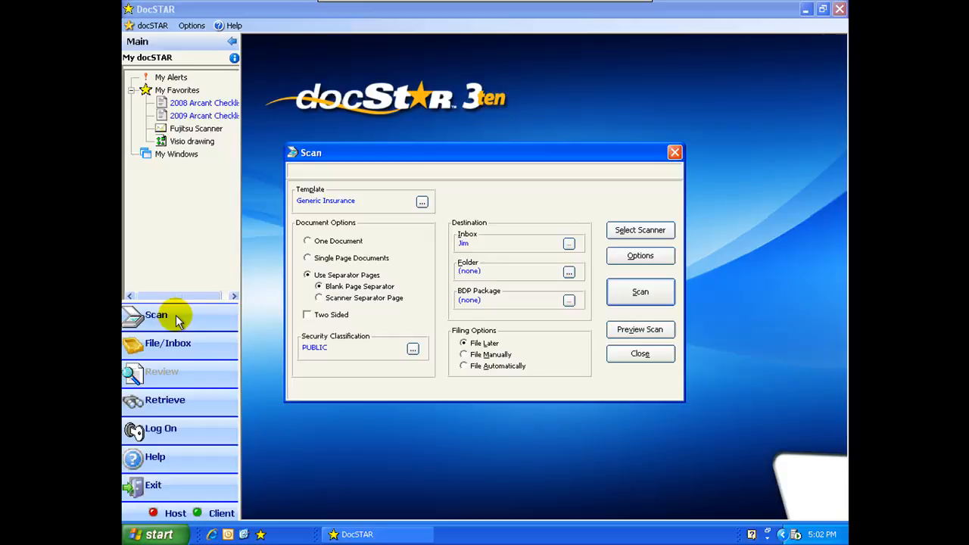
mouse_move(471, 265)
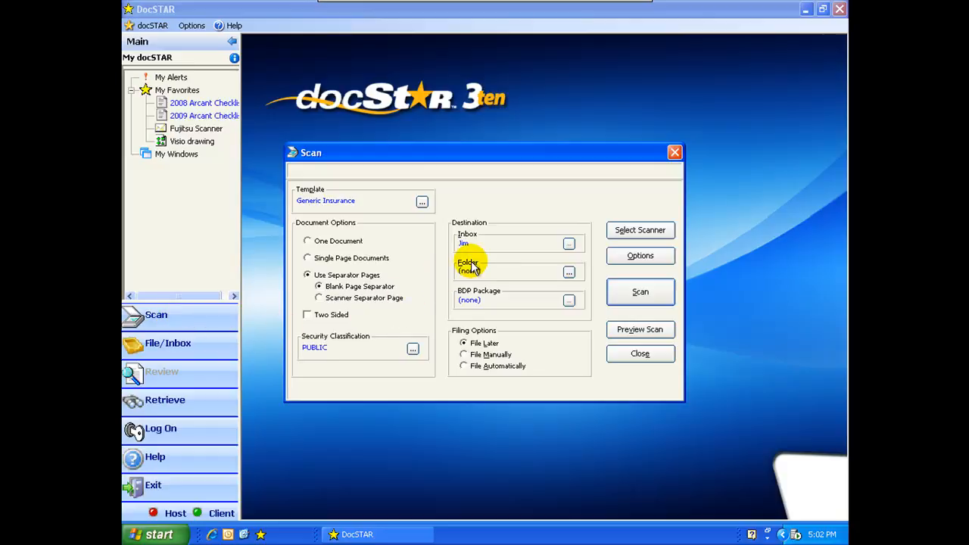
mouse_move(629, 294)
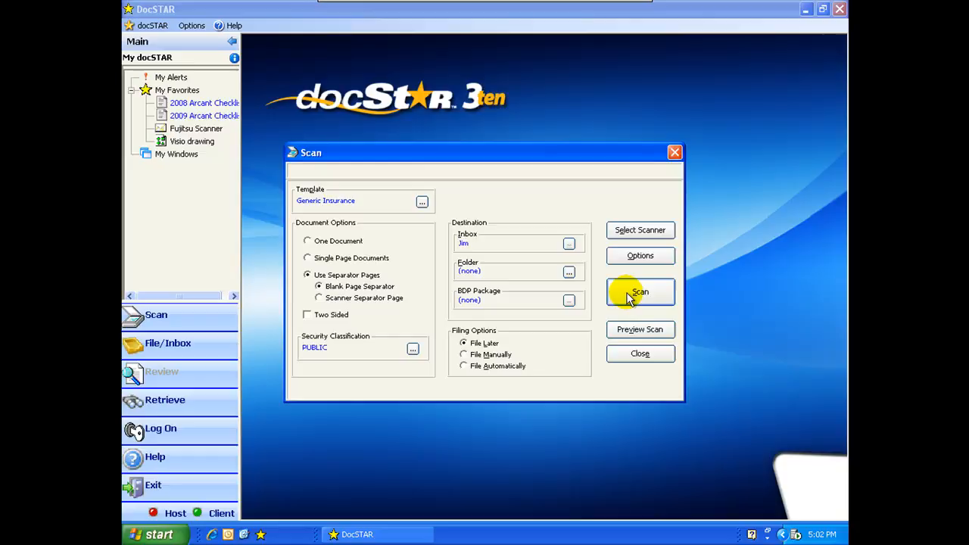
left_click(640, 292)
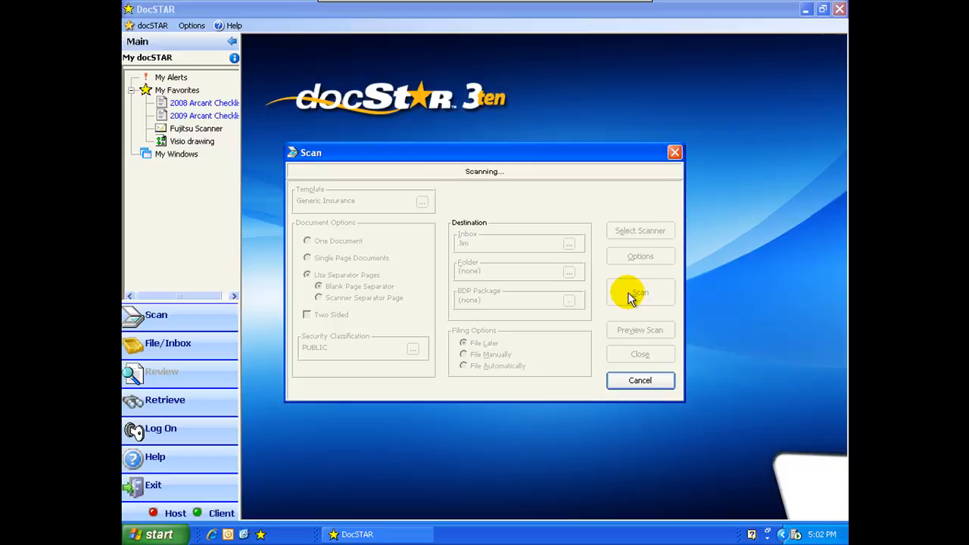
mouse_move(639, 380)
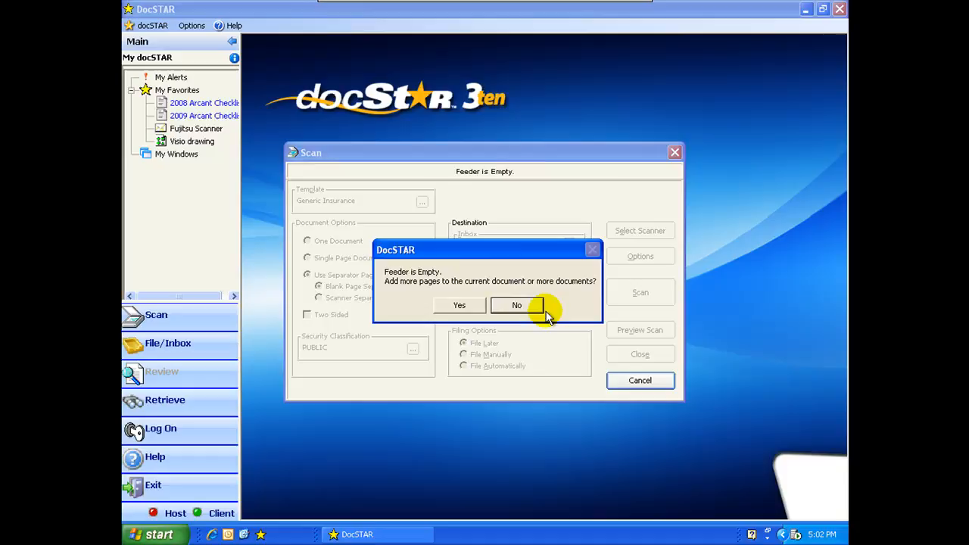
left_click(516, 306)
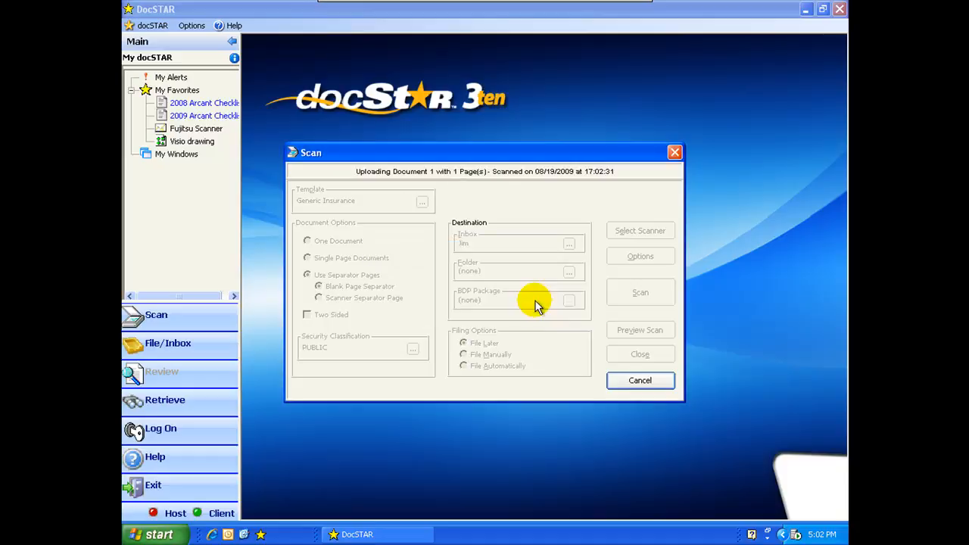
left_click(639, 381)
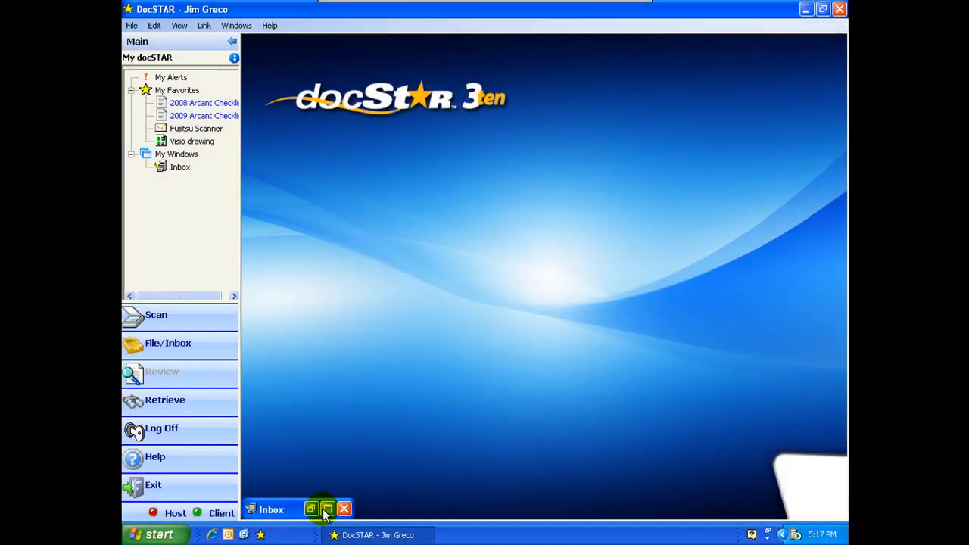
Restore the Inbox window showing the newly scanned receipt
left_click(327, 509)
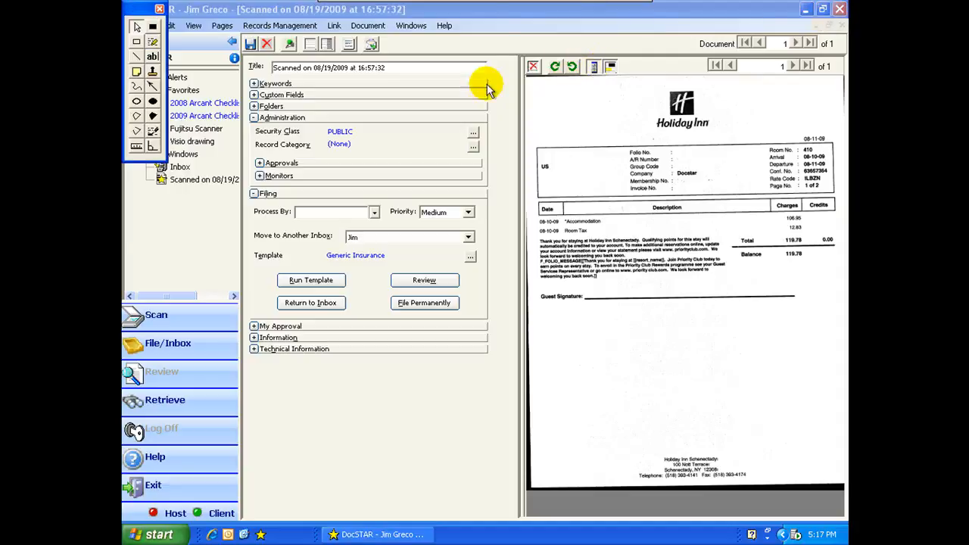
mouse_move(633, 106)
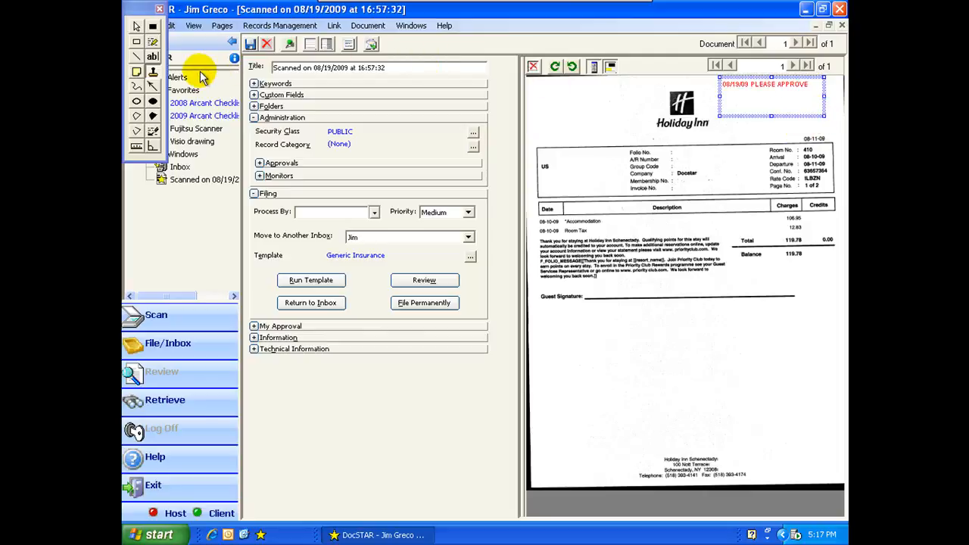
mouse_move(769, 142)
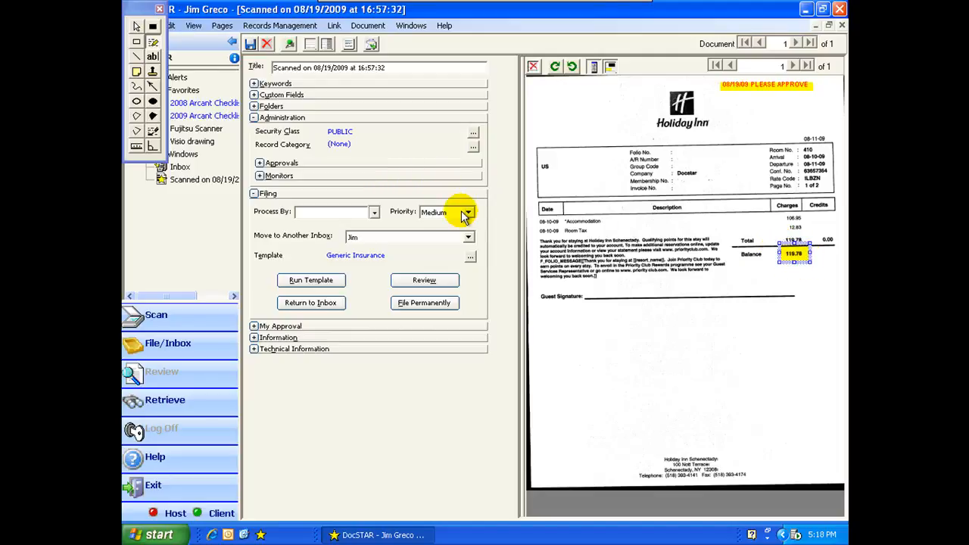
Route the receipt to the Accounting Approval inbox via Move to Another Inbox
left_click(468, 236)
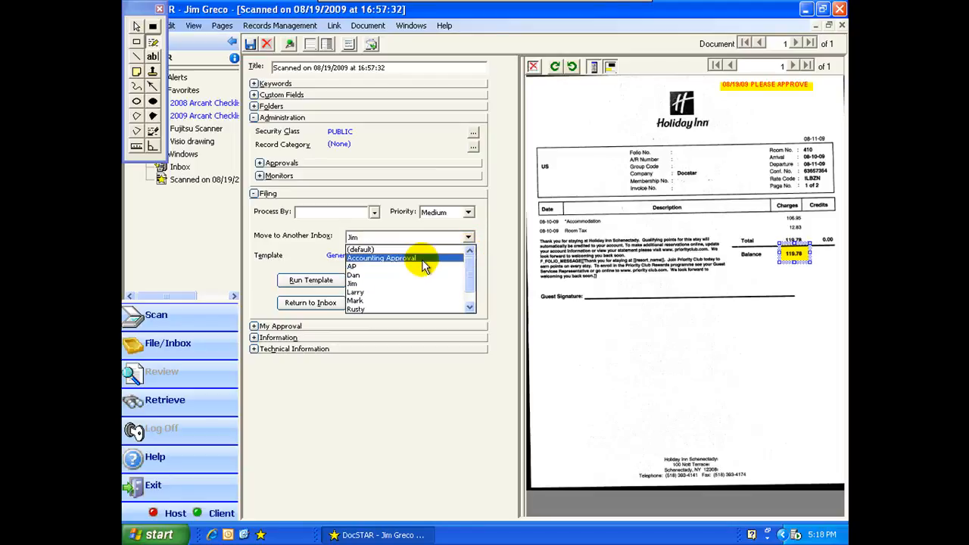
left_click(382, 258)
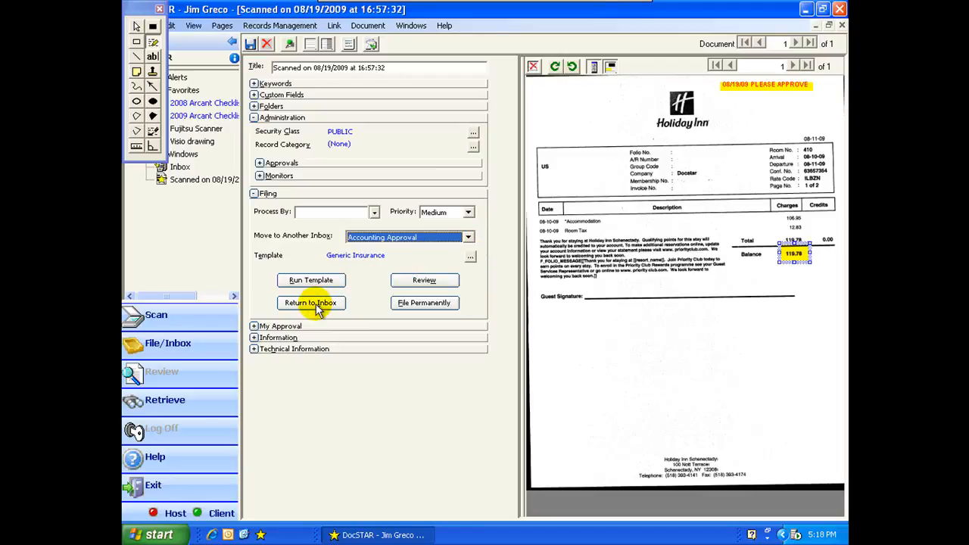
left_click(310, 303)
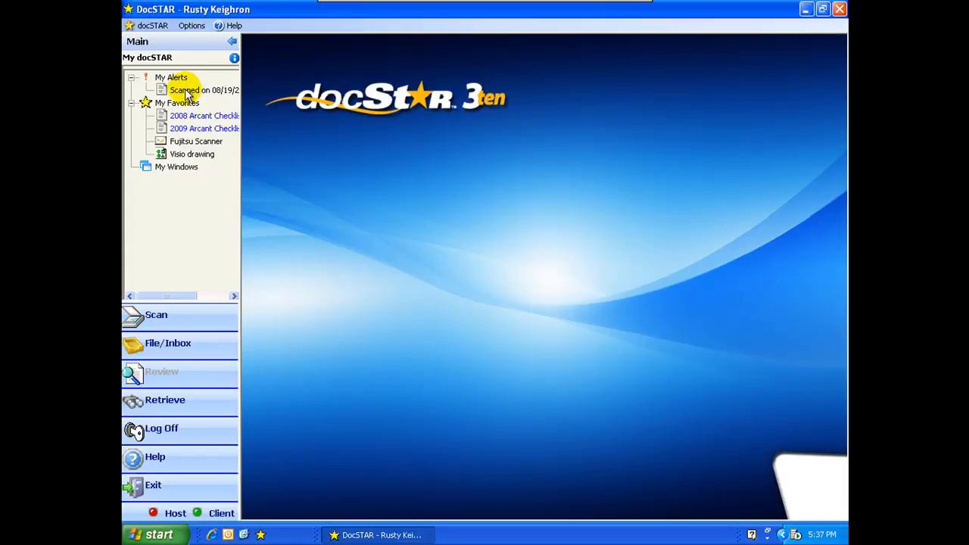
Open the 'Scanned on 08/19' receipt from My Alerts
left_click(203, 91)
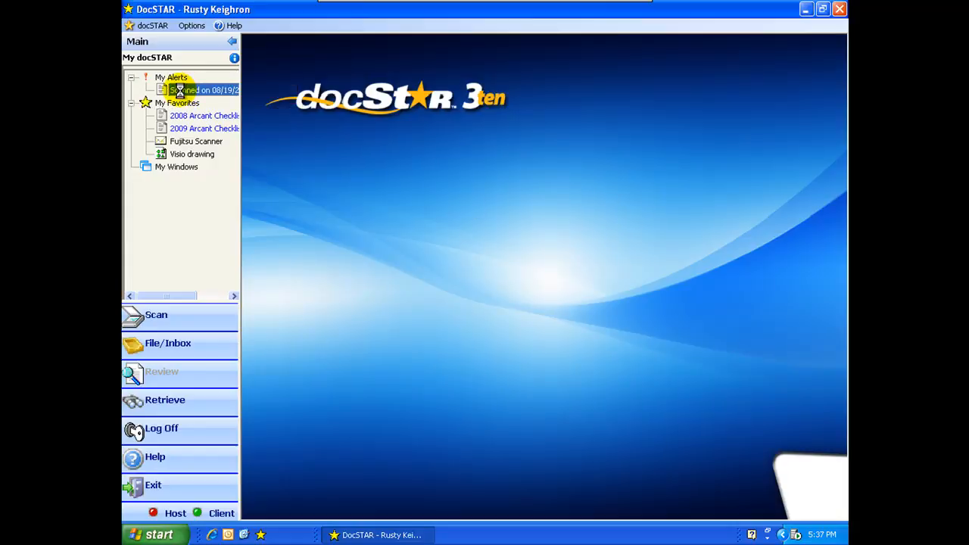
double_click(203, 91)
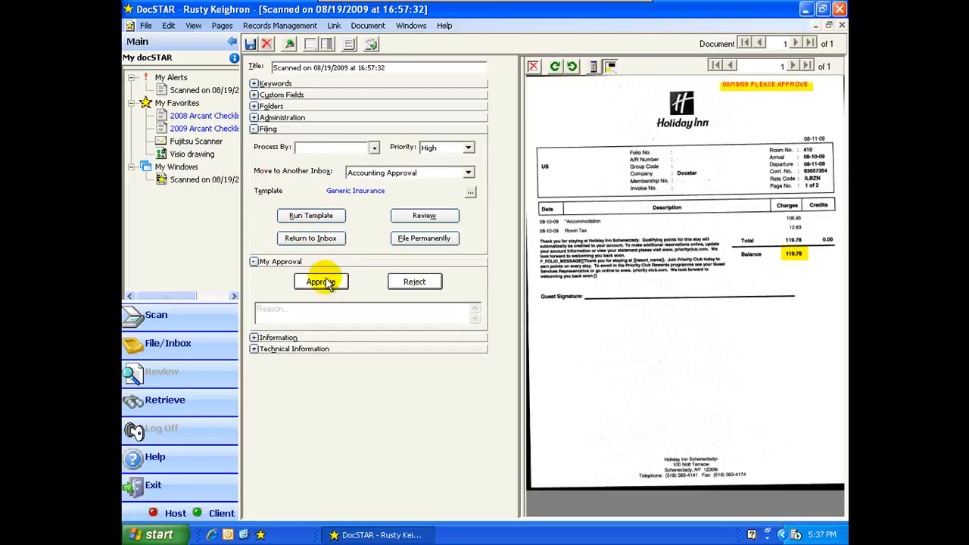
Approve the receipt with the comment 'Travel expense approved!'
left_click(321, 282)
type("Travel expense a")
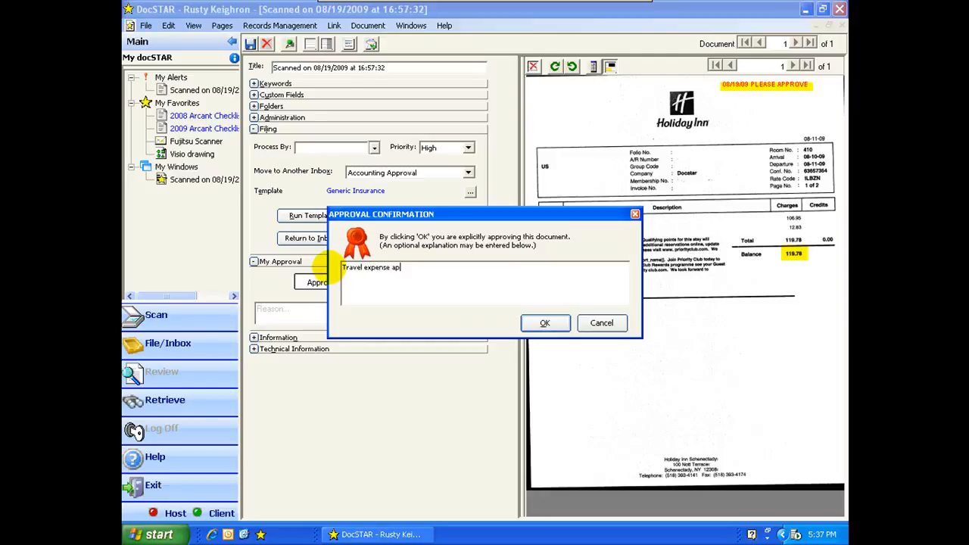
type("proved!")
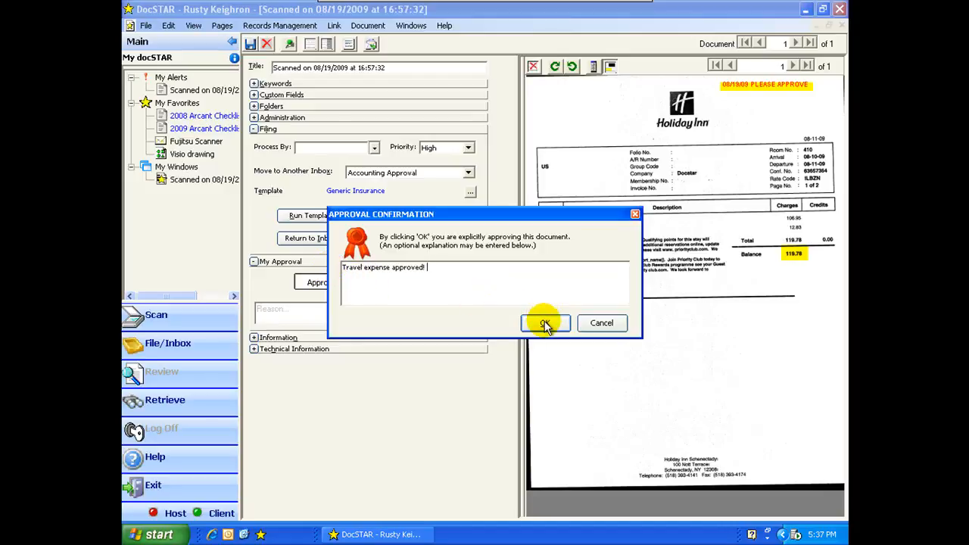
left_click(545, 323)
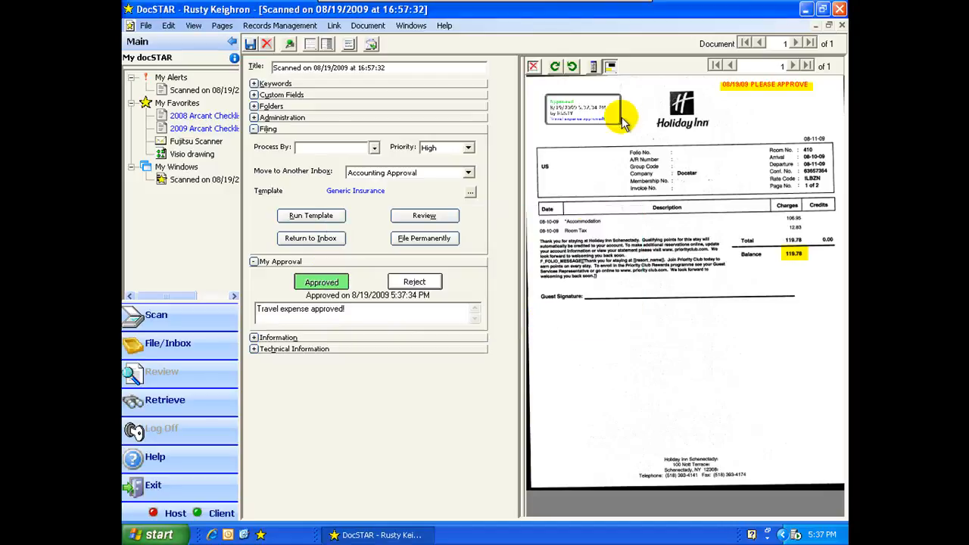
left_click(610, 67)
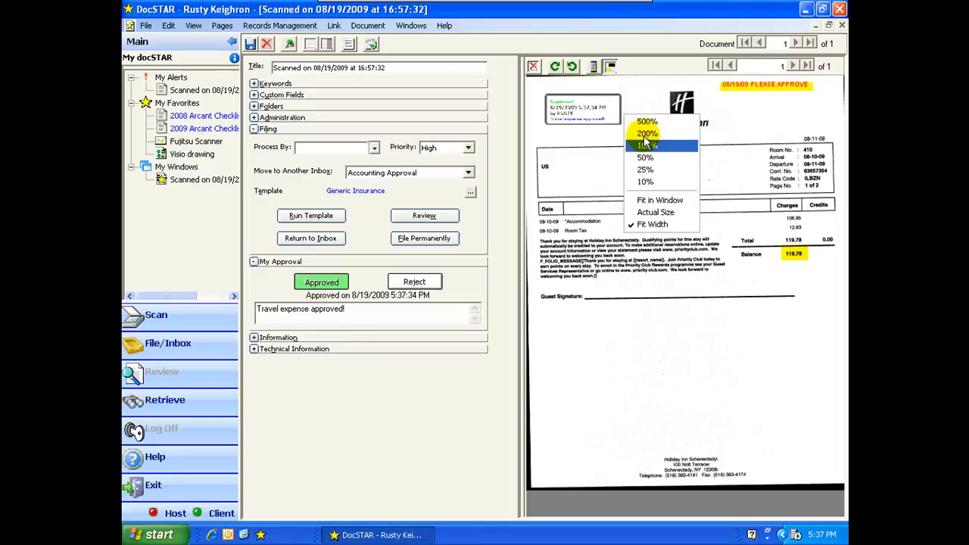
left_click(646, 133)
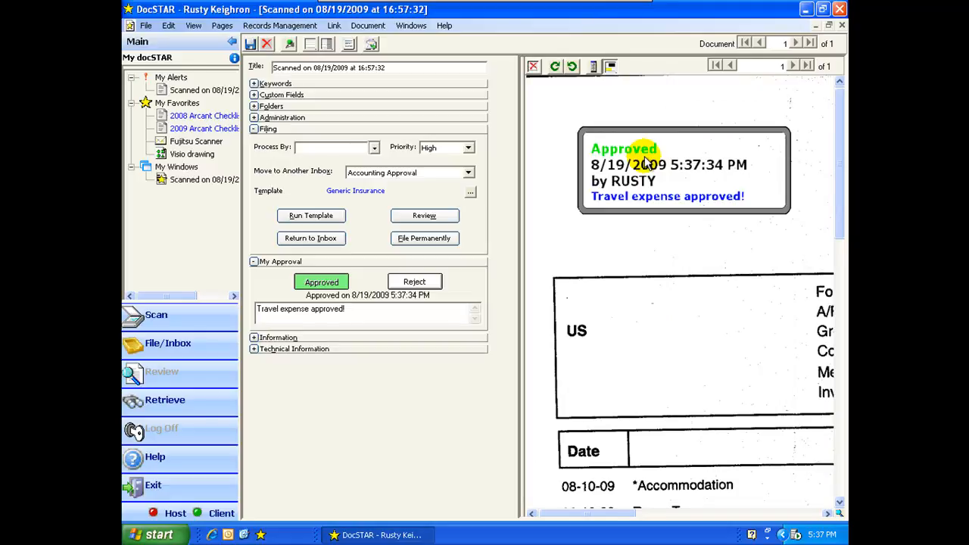
mouse_move(557, 148)
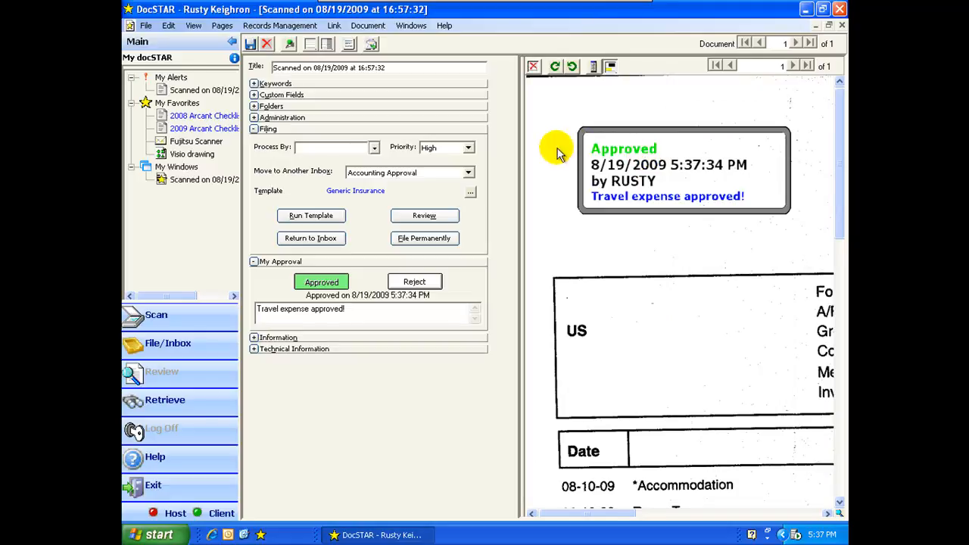
mouse_move(469, 170)
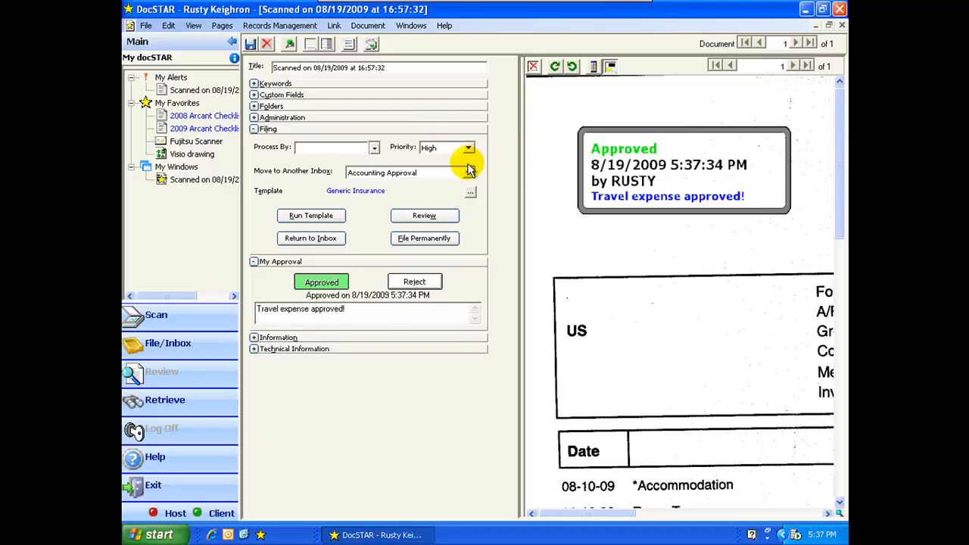
left_click(468, 172)
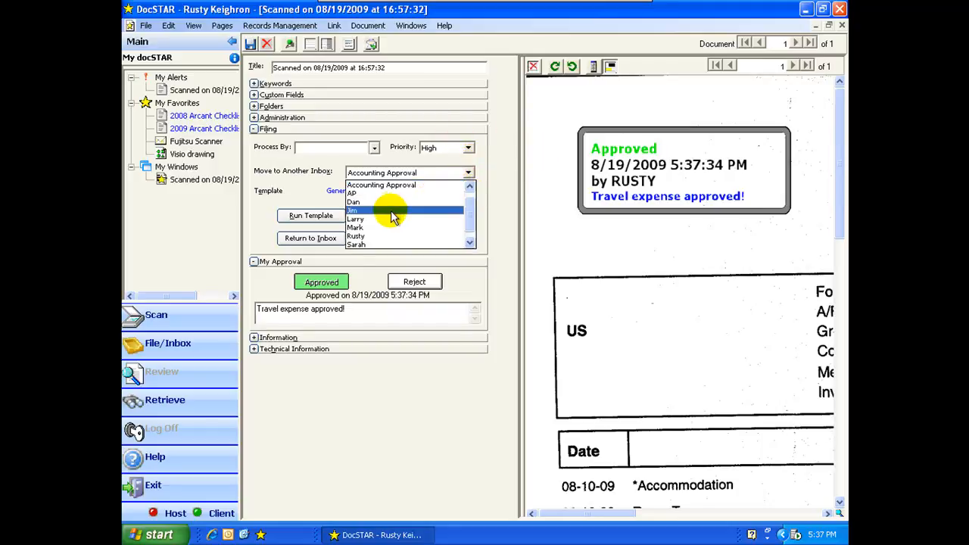
left_click(356, 209)
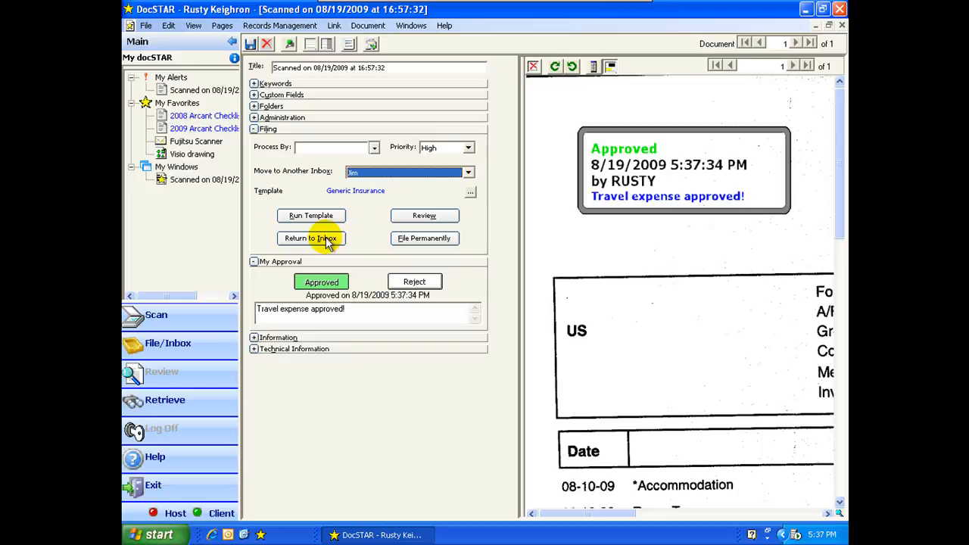